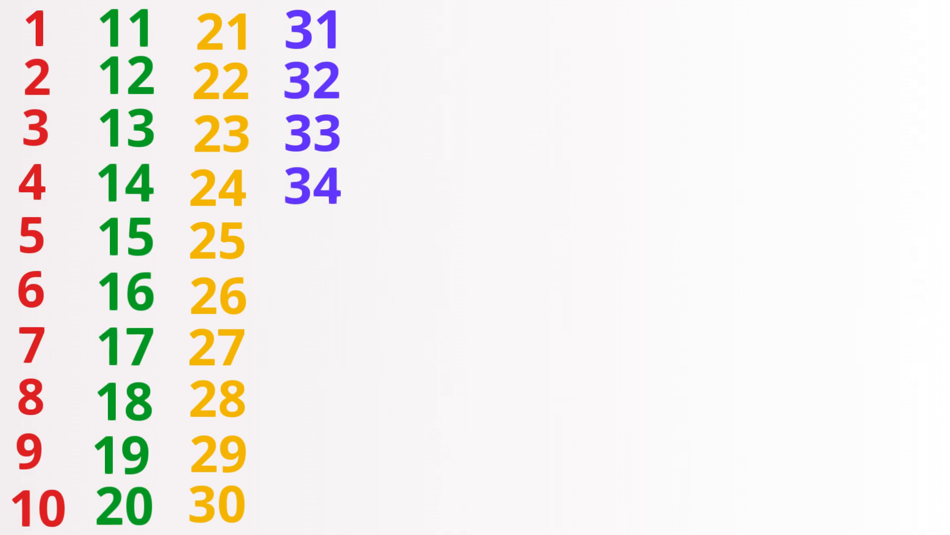
{"action": "type", "text": "35"}
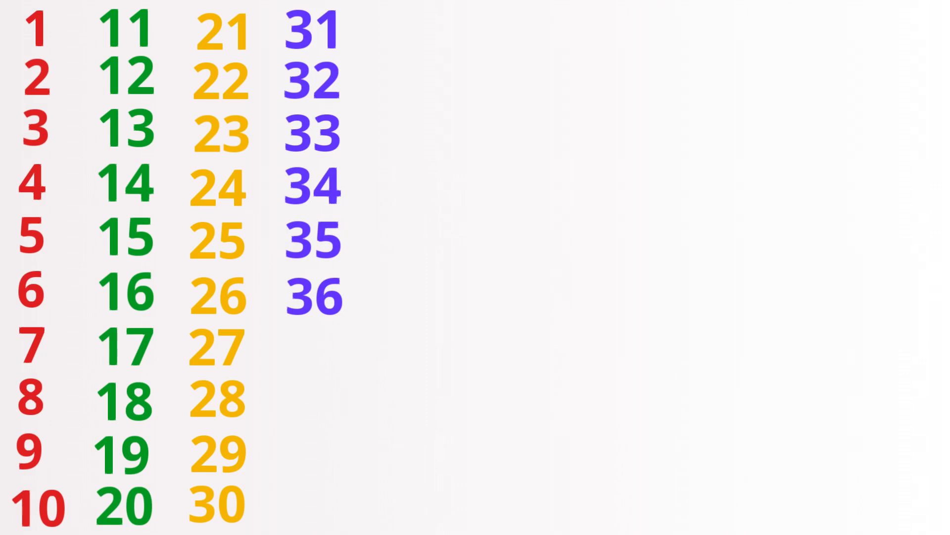
{"action": "type", "text": "37"}
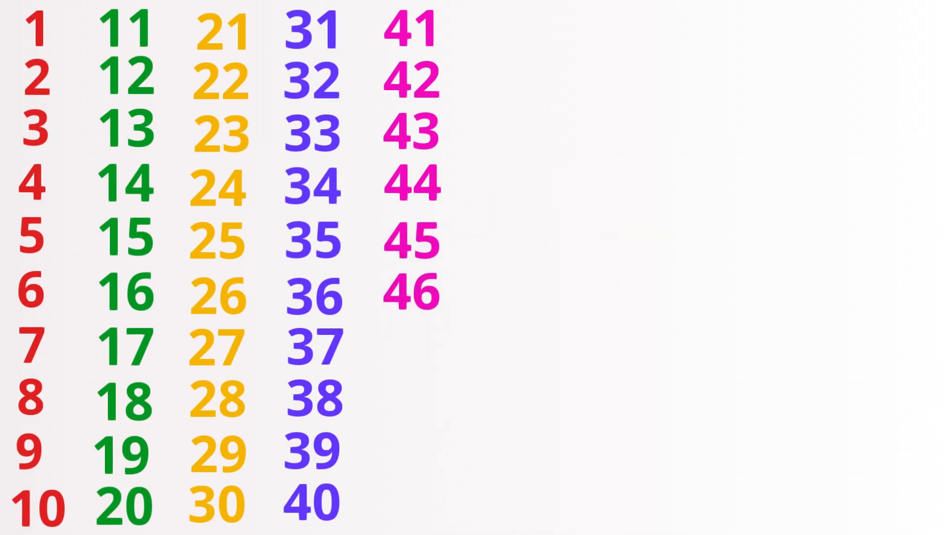
{"action": "type", "text": "47"}
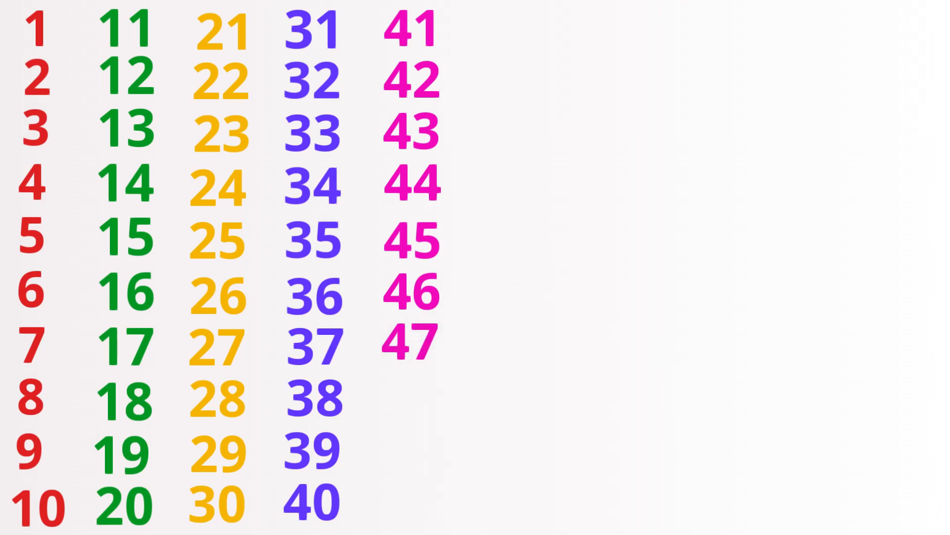